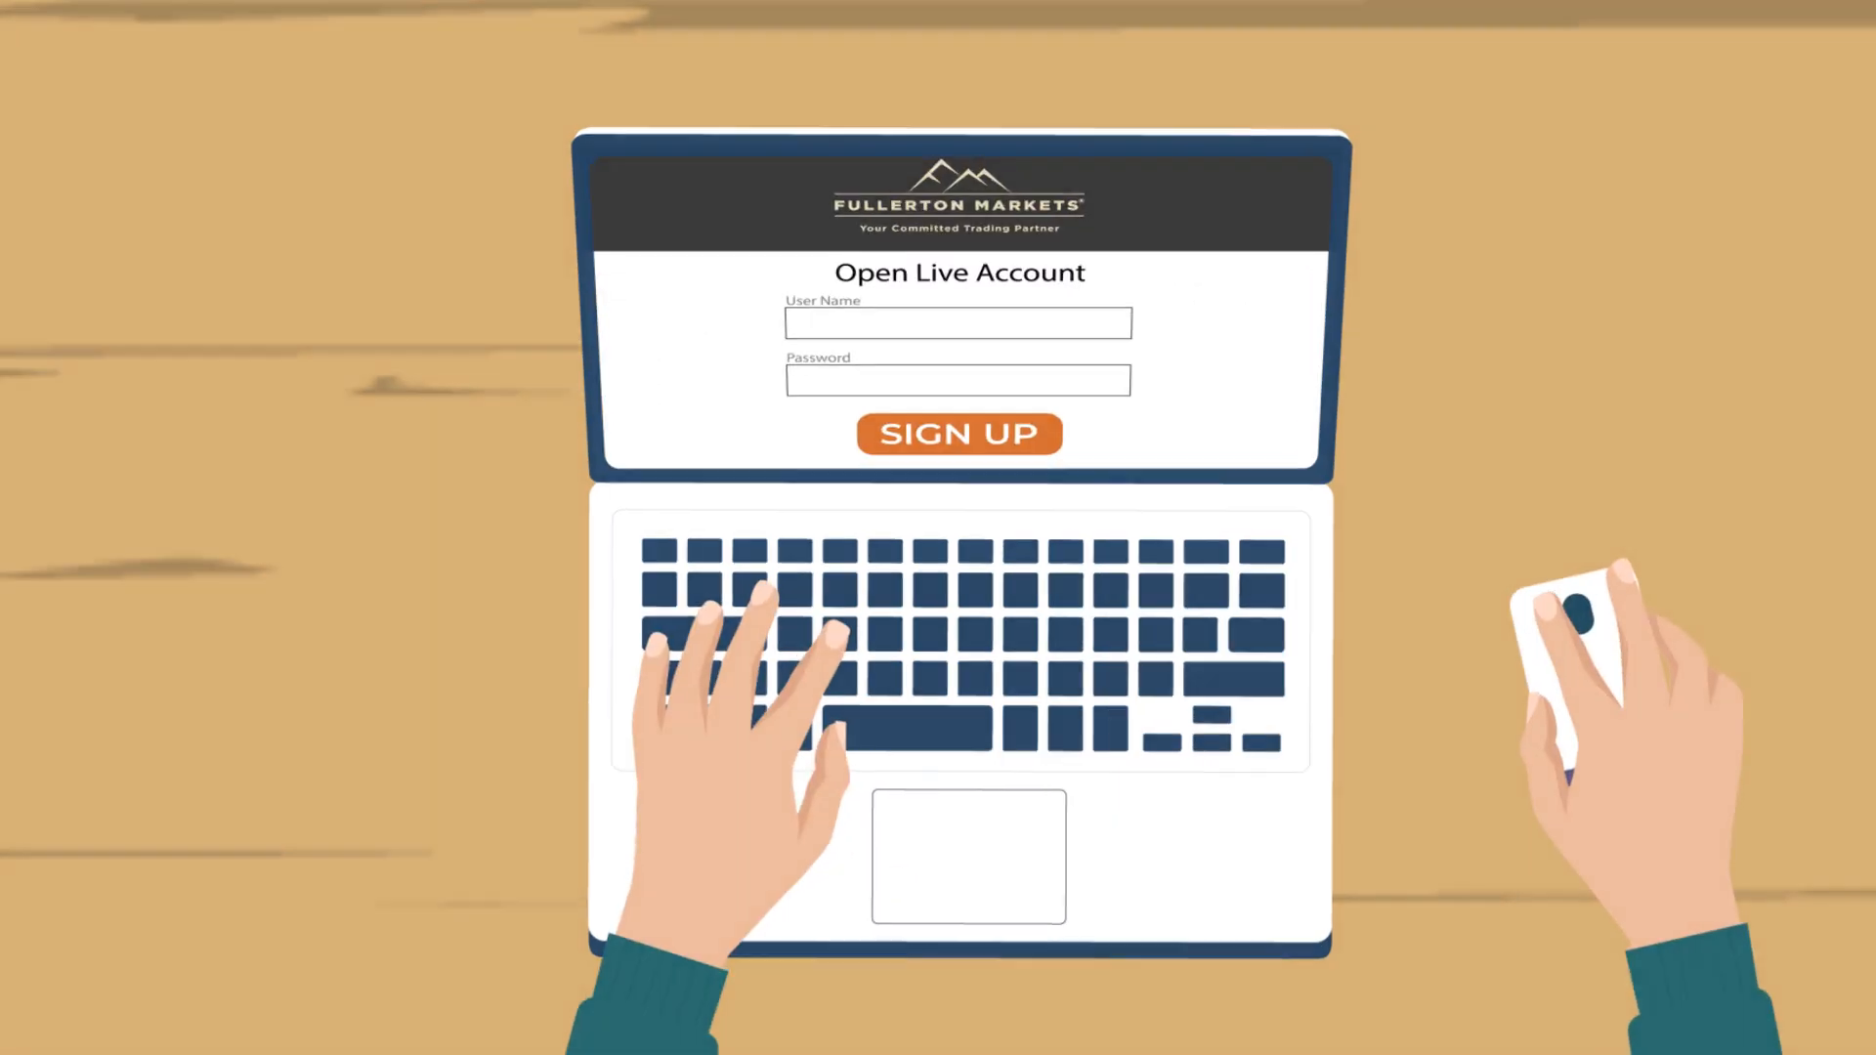
pyautogui.write('xyz.com')
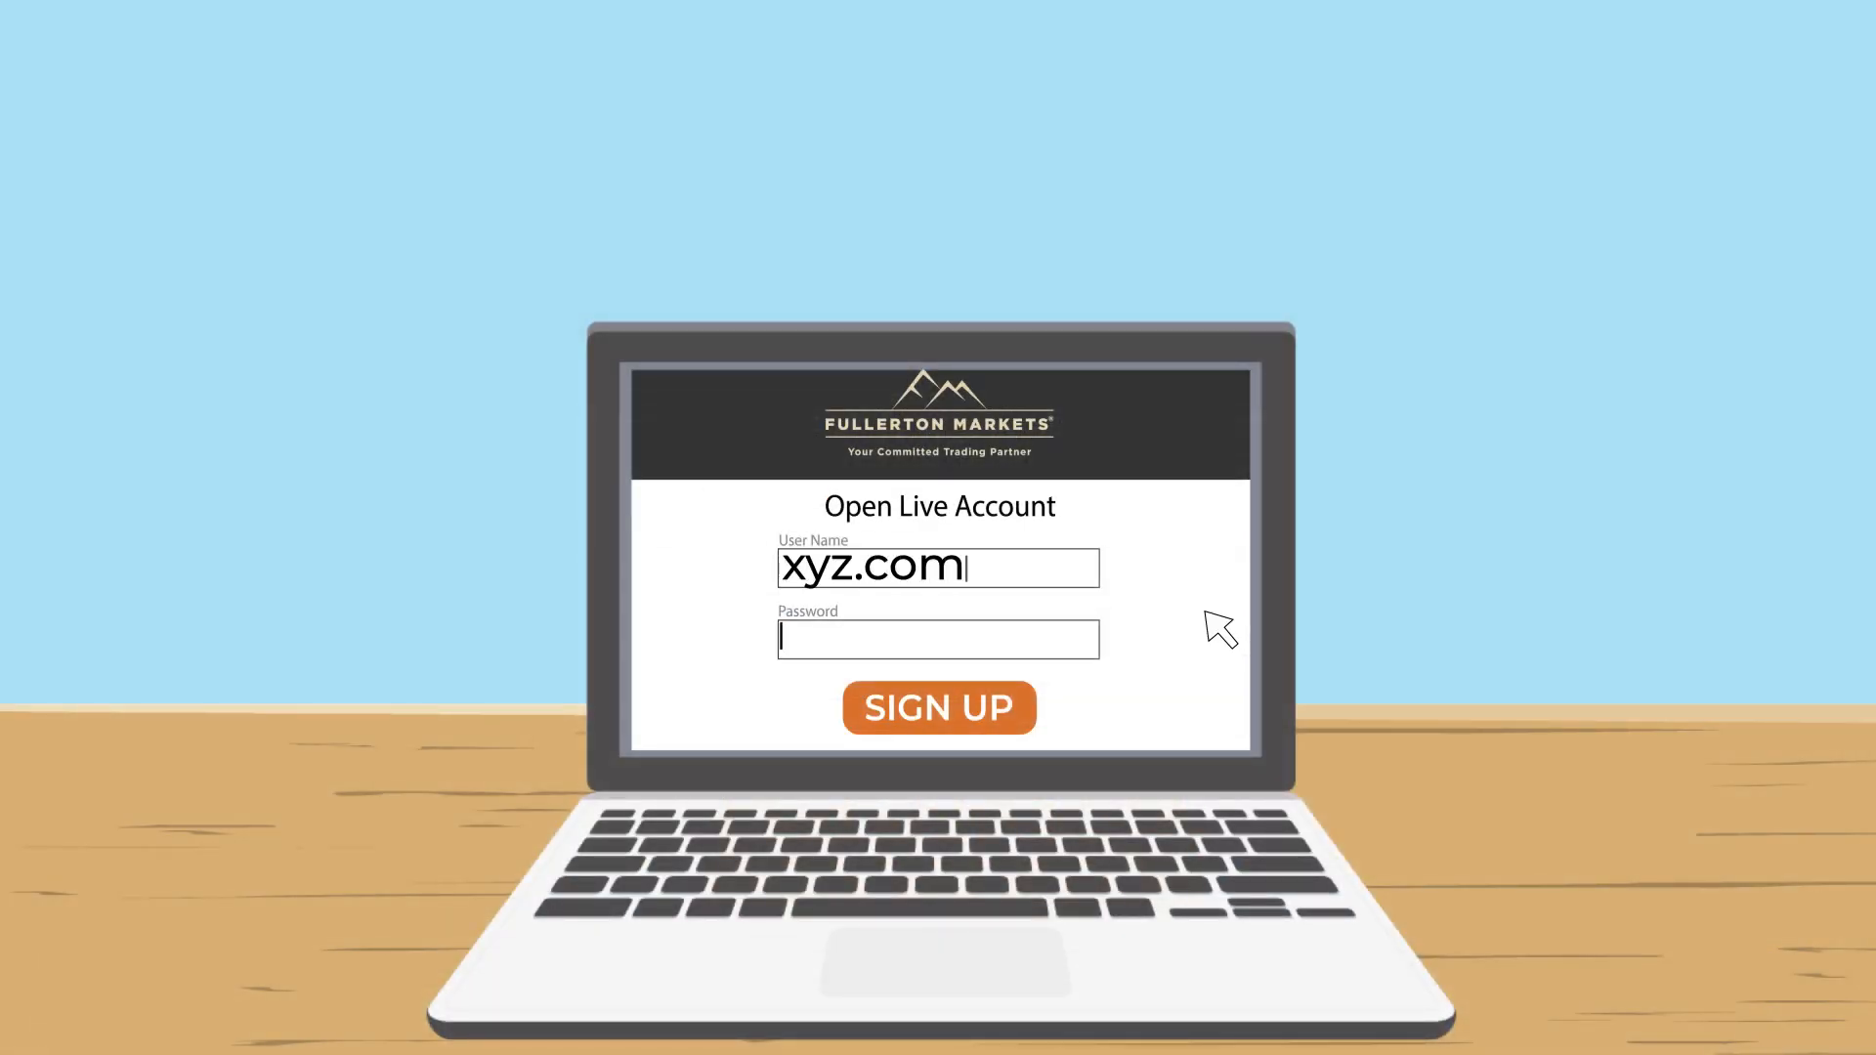
pyautogui.write('********')
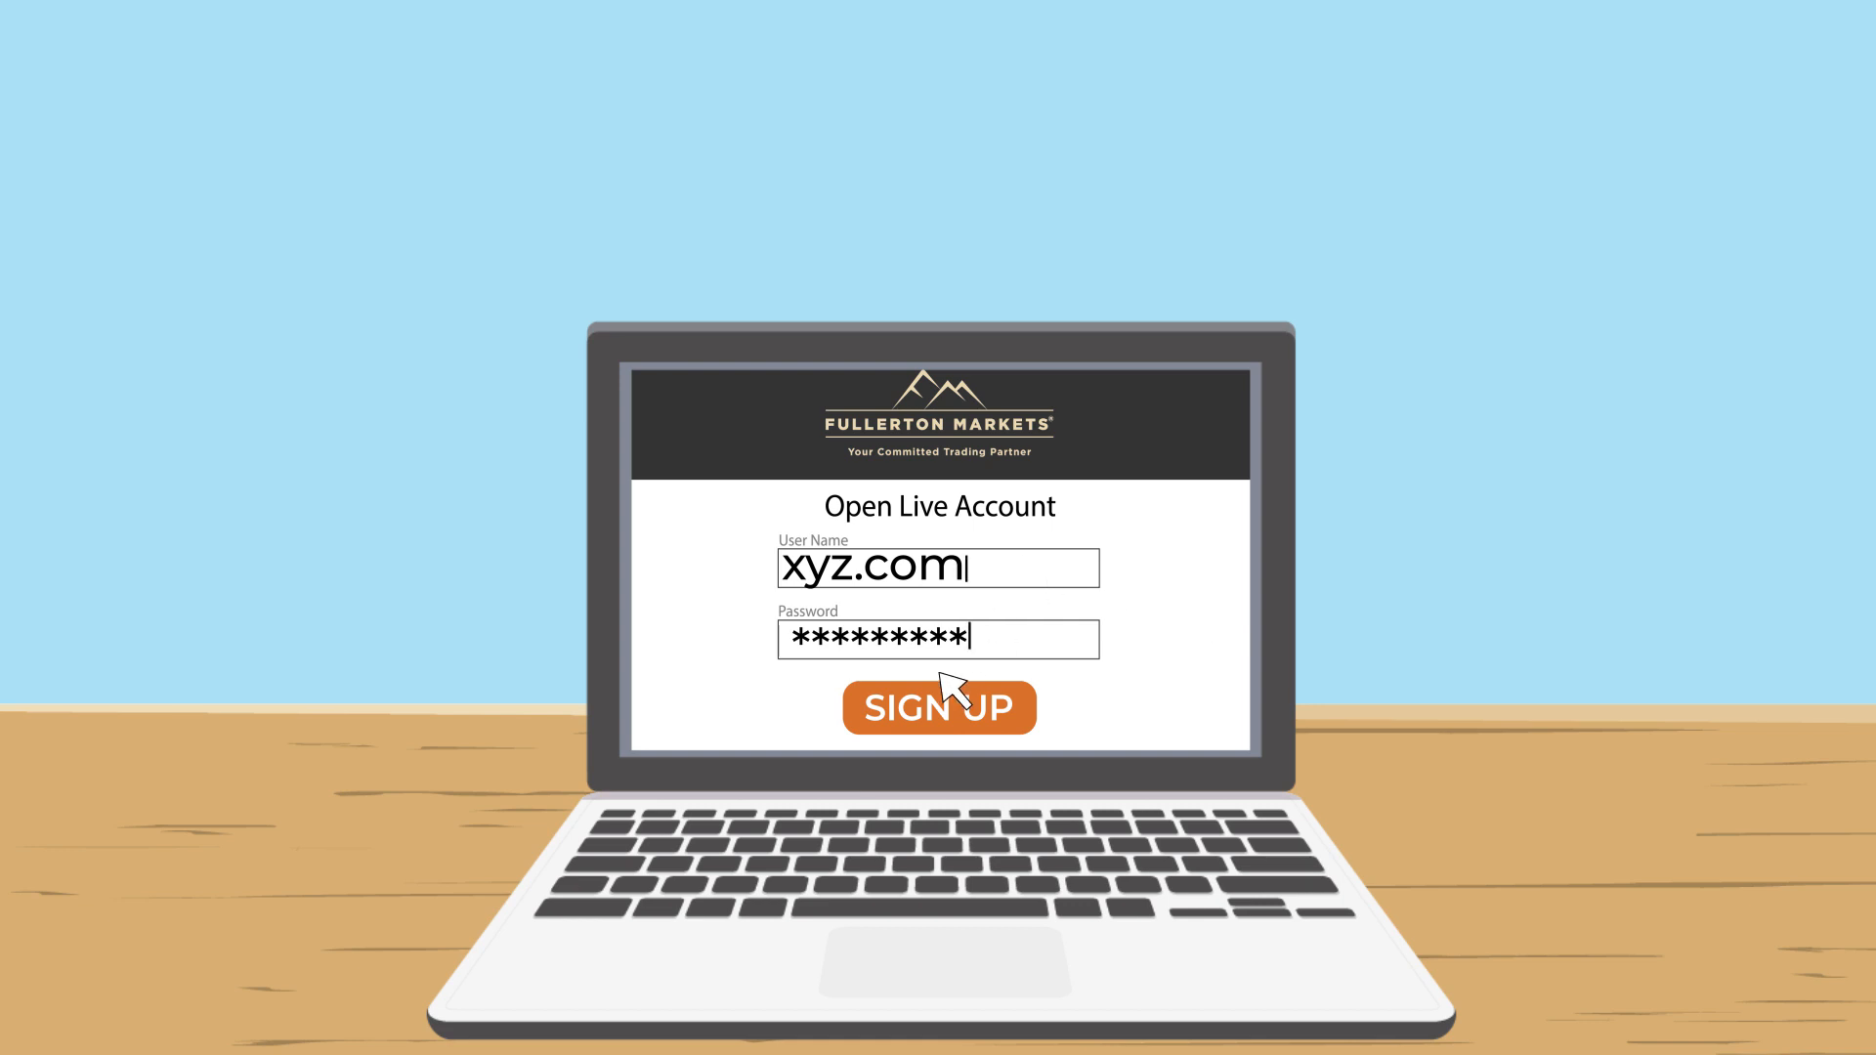